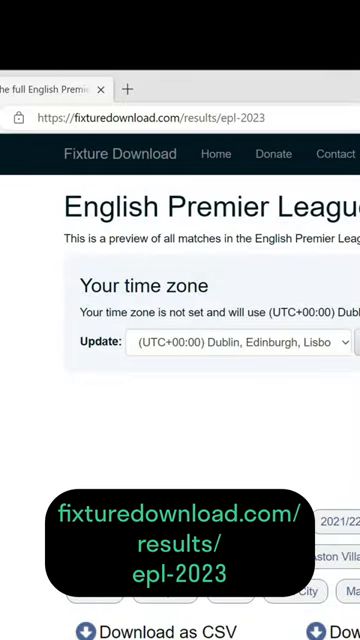
# - Scroll the fixturedownload.com EPL 2023 page down to the fixtures table and select its link
pyautogui.scroll(-3)
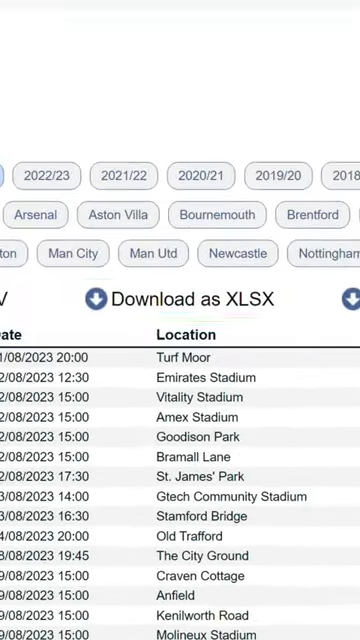
pyautogui.click(180, 299)
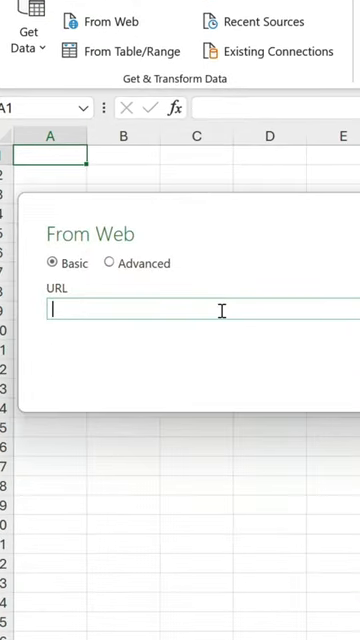
# - Paste the fixturedownload.com EPL 2023 page address into the From Web URL box
pyautogui.press('ctrl+v')
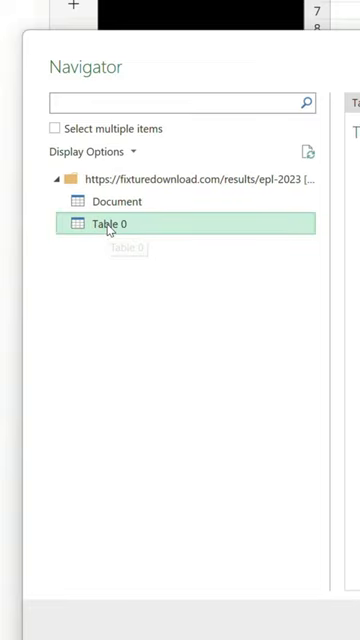
# - Select Table 0 in the Navigator as the fixtures data to import
pyautogui.click(115, 222)
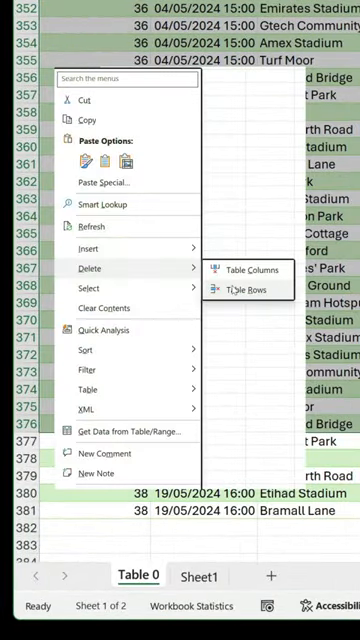
# - Delete the selected fixture rows, keeping only the five round-38 matches of 19/05/2024
pyautogui.click(244, 289)
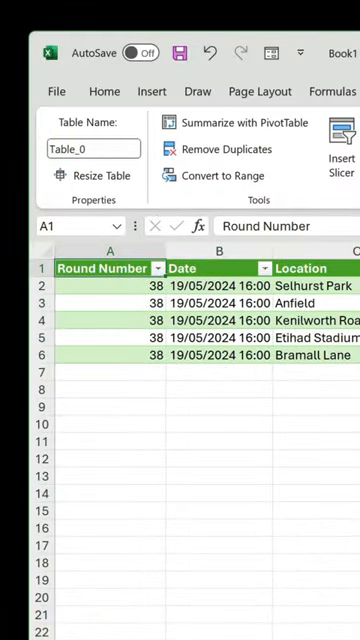